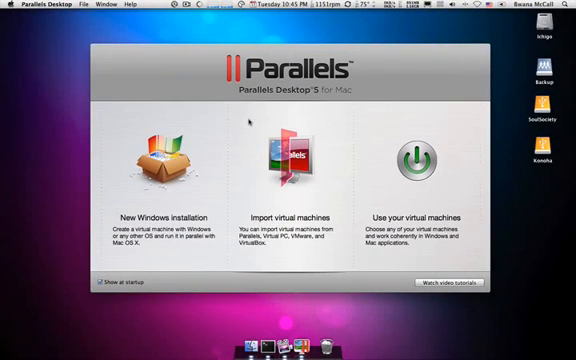
pyautogui.moveTo(278, 50)
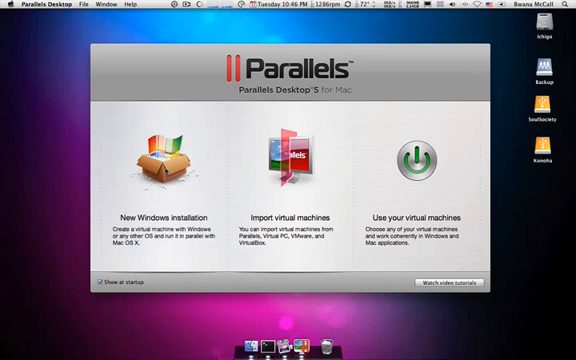
# Step: Start a new Windows installation with the DVD drive as installation source
pyautogui.click(160, 160)
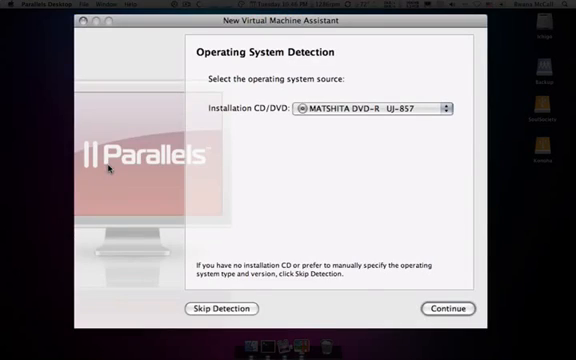
pyautogui.moveTo(232, 140)
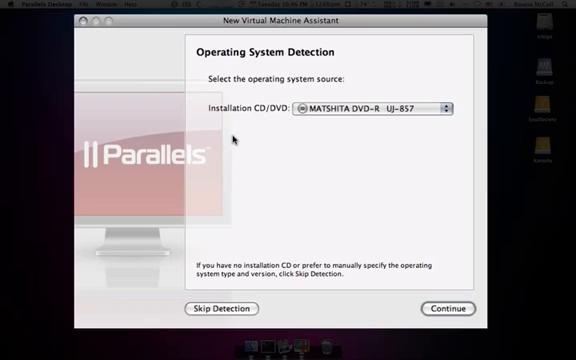
pyautogui.moveTo(332, 116)
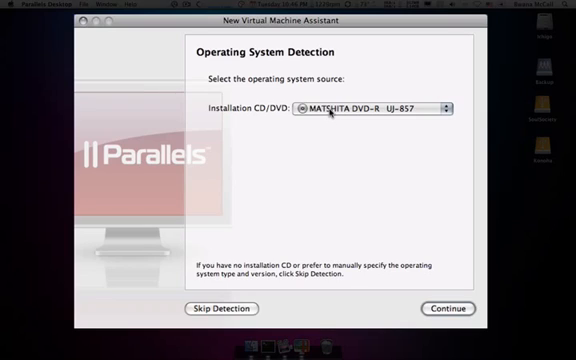
pyautogui.moveTo(428, 236)
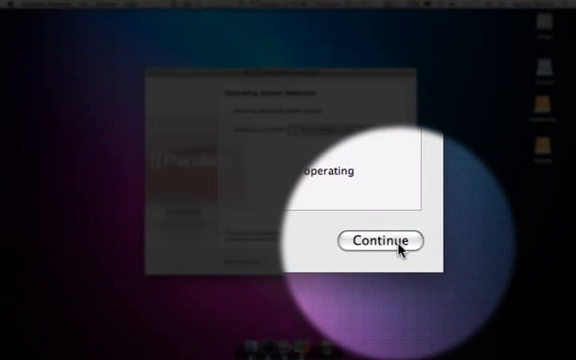
# Step: Continue past operating system detection to the Windows 7 setup details
pyautogui.click(380, 240)
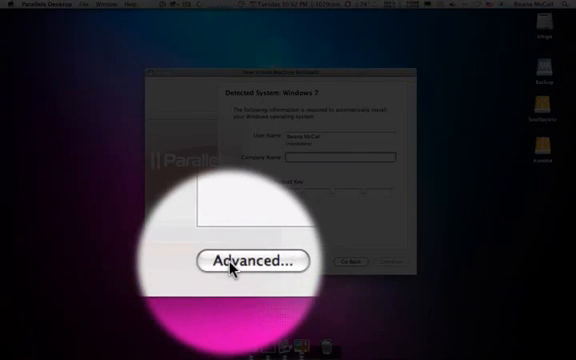
# Step: In Advanced CPU and memory settings, choose a different processor count and confirm
pyautogui.click(252, 260)
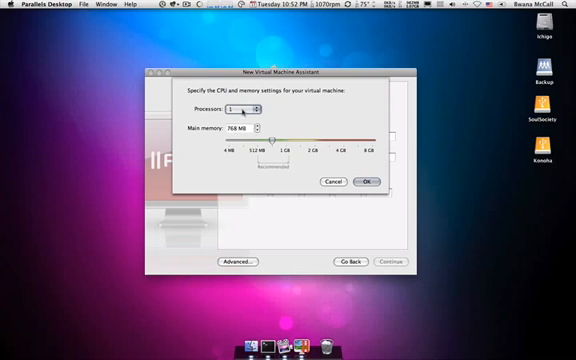
pyautogui.click(244, 108)
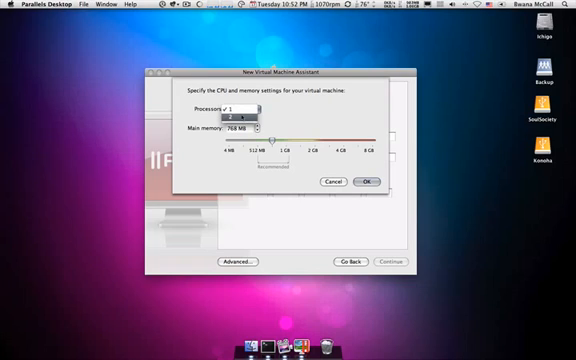
pyautogui.click(234, 106)
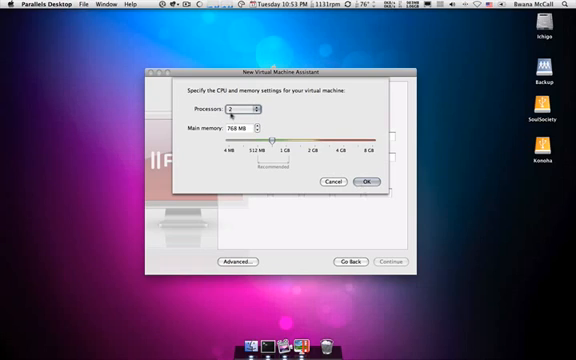
pyautogui.click(236, 108)
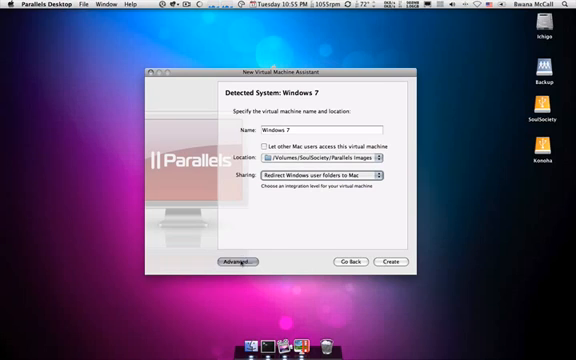
# Step: Accept the name Windows 7 and location, and create the virtual machine
pyautogui.click(238, 260)
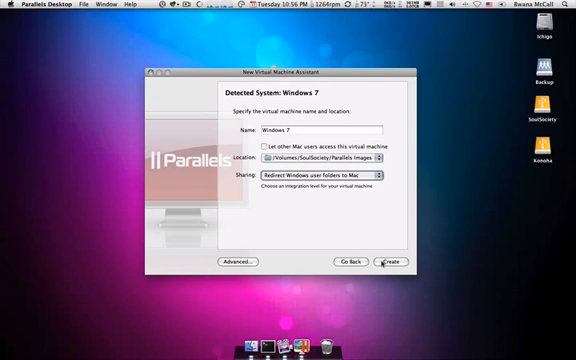
pyautogui.click(388, 262)
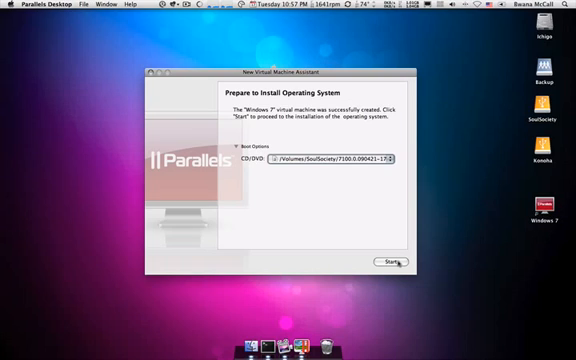
# Step: Begin installing Windows 7 so the virtual machine boots in its own window
pyautogui.click(392, 262)
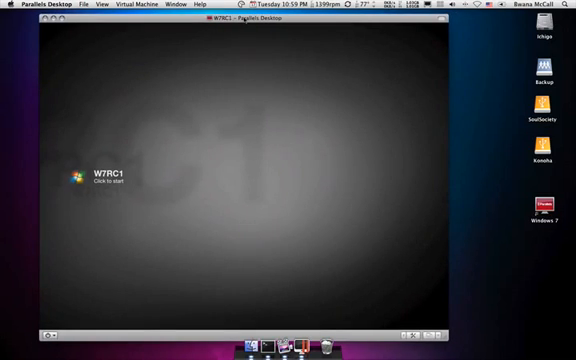
# Step: Start the Windows 7 virtual machine running in Window view
pyautogui.click(180, 6)
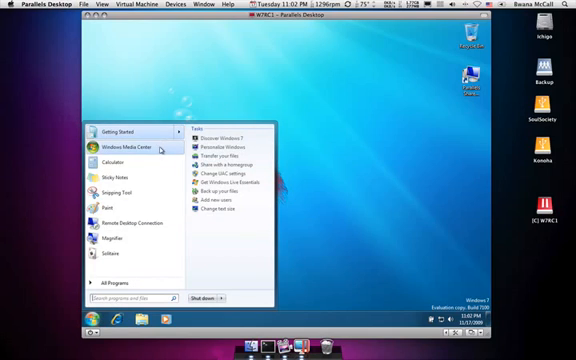
pyautogui.moveTo(300, 80)
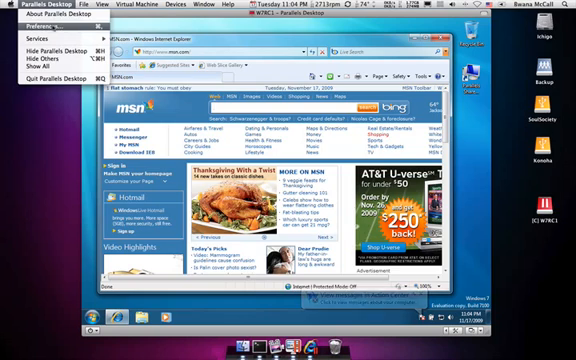
# Step: Bring up the Parallels Desktop application menu from the Mac menu bar
pyautogui.click(32, 24)
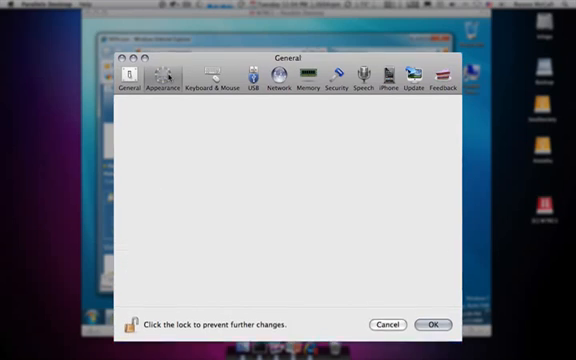
# Step: Review the Appearance preferences, then the USB page set to ask on new devices
pyautogui.click(162, 76)
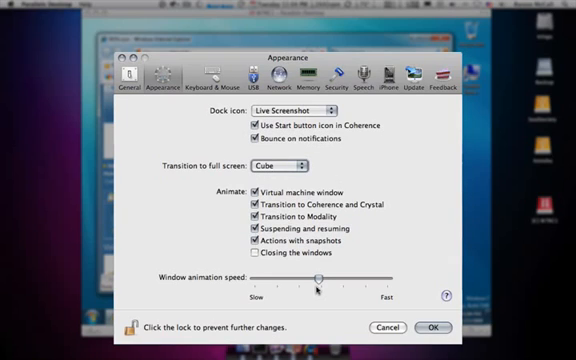
pyautogui.click(208, 78)
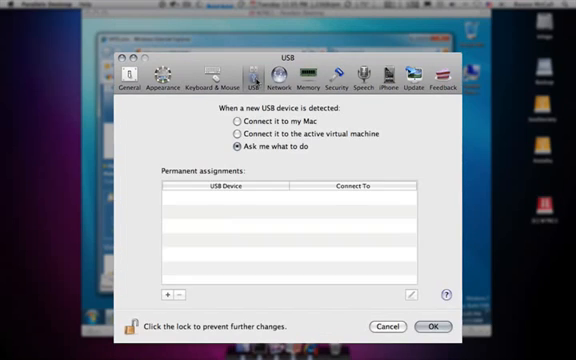
pyautogui.moveTo(268, 148)
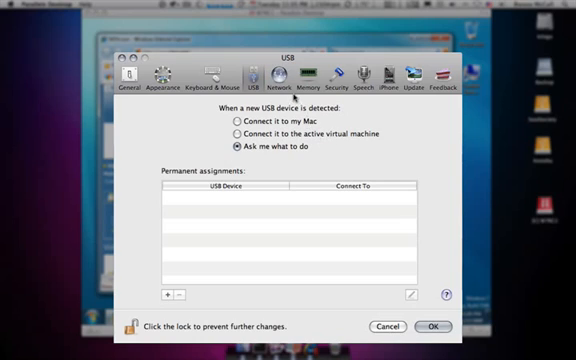
# Step: Set networking to Shared, review Memory, Speech and Update preferences, and close Preferences
pyautogui.click(288, 70)
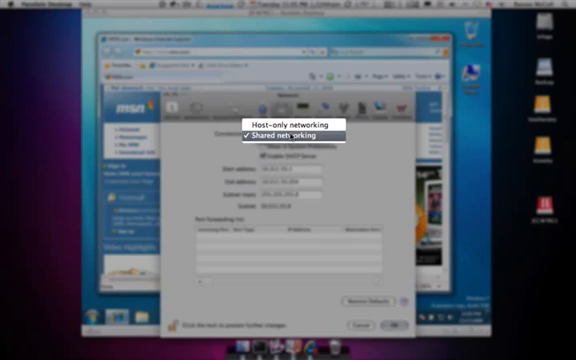
pyautogui.click(292, 132)
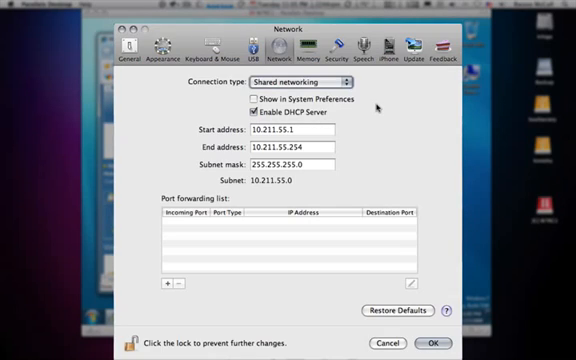
pyautogui.click(308, 54)
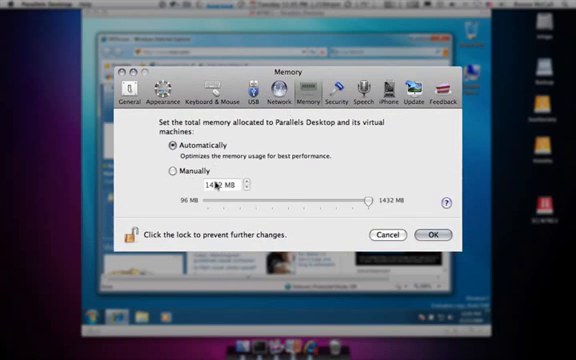
pyautogui.click(346, 92)
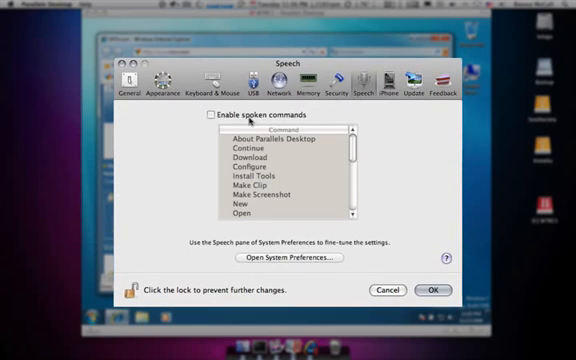
pyautogui.click(402, 84)
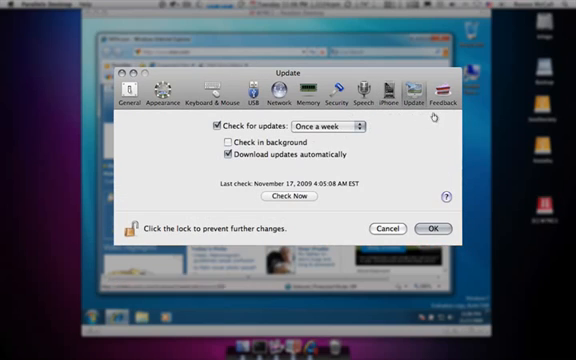
pyautogui.click(444, 90)
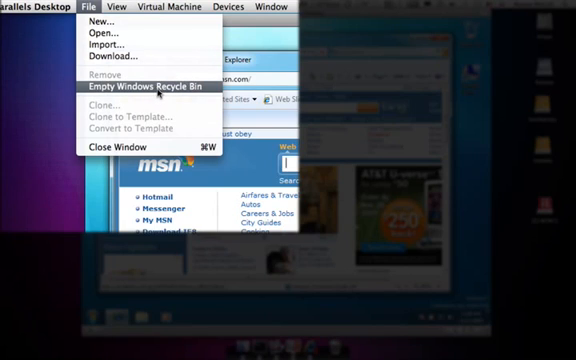
pyautogui.moveTo(144, 104)
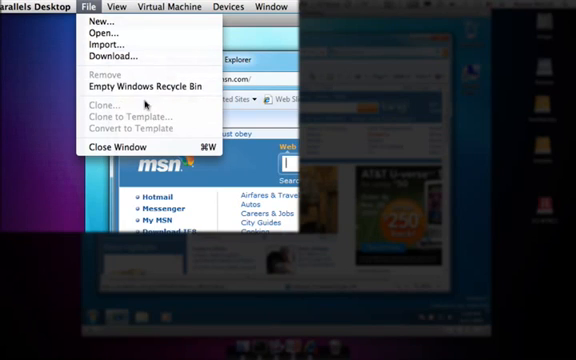
# Step: Show the View menu listing Window, Crystal, Coherence, Full Screen and Modality modes
pyautogui.click(104, 8)
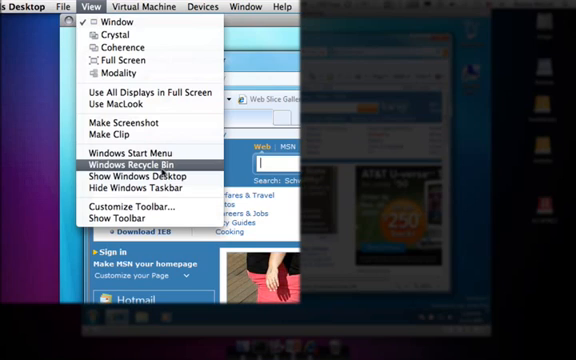
pyautogui.moveTo(150, 188)
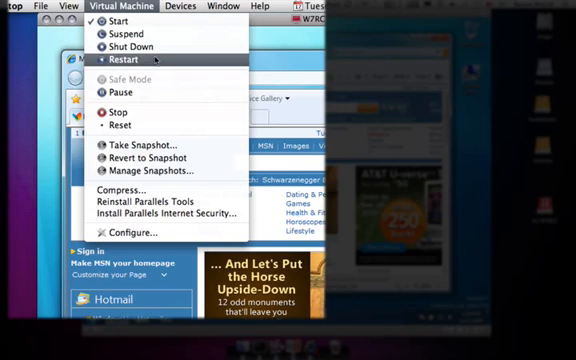
pyautogui.moveTo(120, 112)
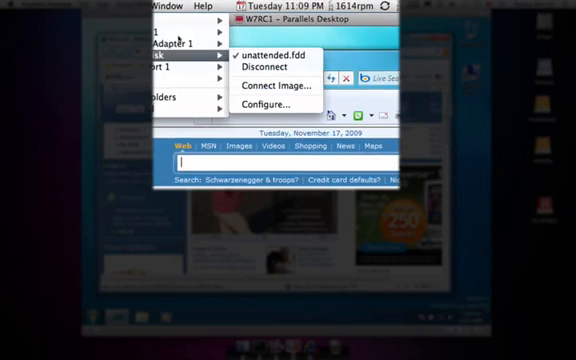
# Step: Show the floppy drive's device options with unattended.fdd connected from the Devices menu
pyautogui.click(196, 8)
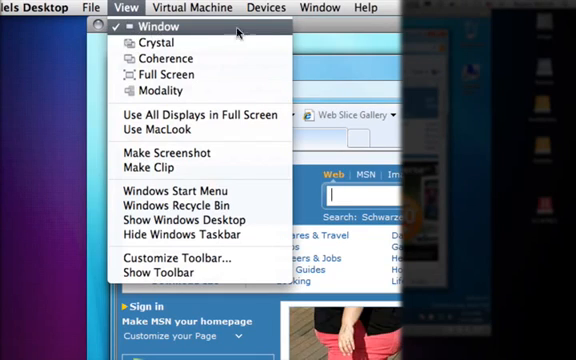
pyautogui.moveTo(352, 32)
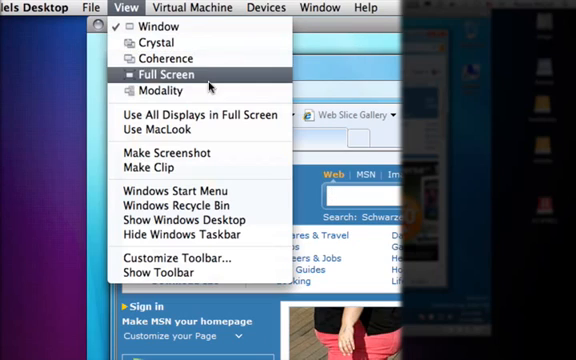
pyautogui.moveTo(196, 114)
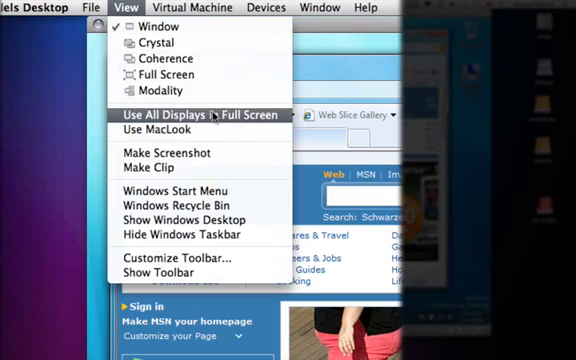
pyautogui.moveTo(184, 58)
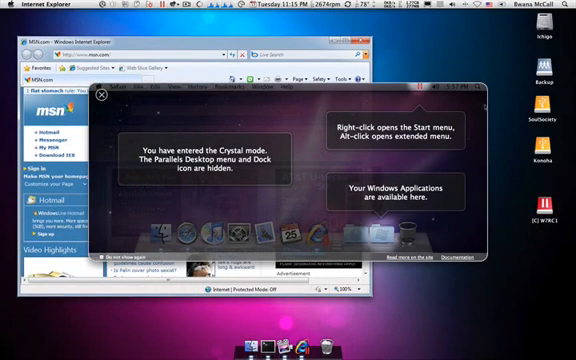
# Step: Dismiss the Crystal mode introduction so Windows 7 runs in Crystal view
pyautogui.click(100, 92)
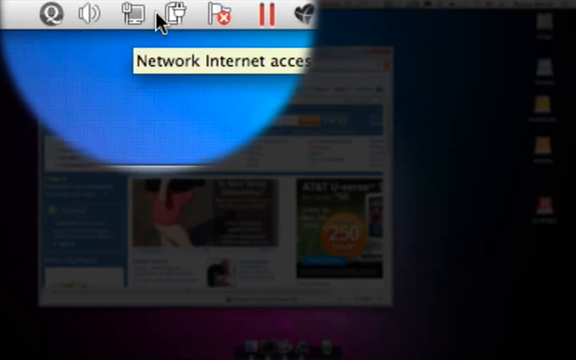
pyautogui.moveTo(164, 16)
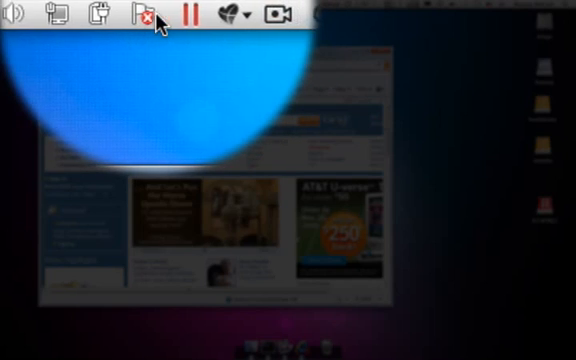
# Step: Show the virtual machine's status items, such as network internet access, in the Mac menu bar
pyautogui.click(166, 12)
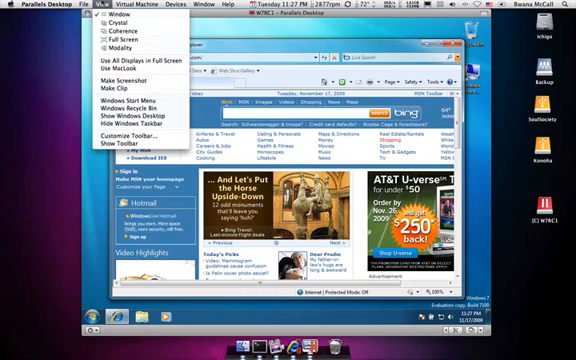
pyautogui.moveTo(112, 48)
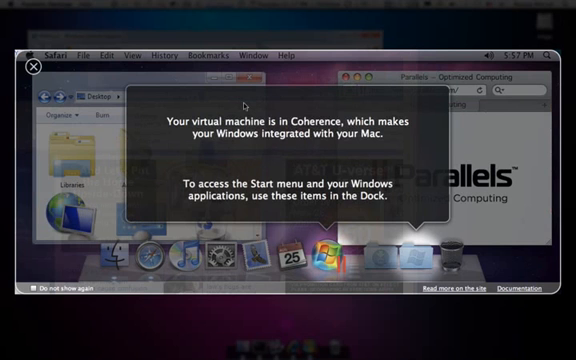
pyautogui.moveTo(388, 162)
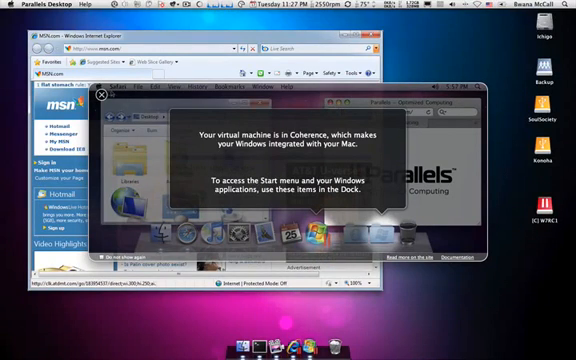
# Step: Dismiss the Coherence introduction so Internet Explorer sits directly on the Mac desktop
pyautogui.click(100, 96)
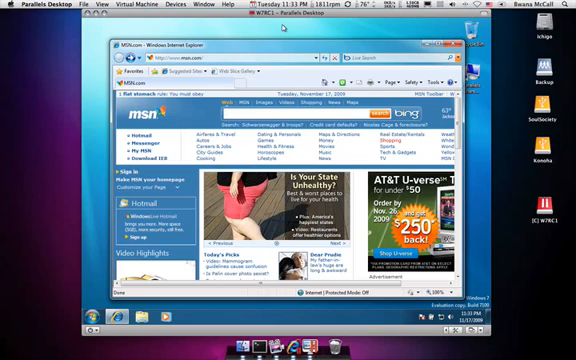
# Step: Show the Help menu listing Parallels Desktop Help, Getting Started and the Troubleshooting Guide
pyautogui.click(210, 4)
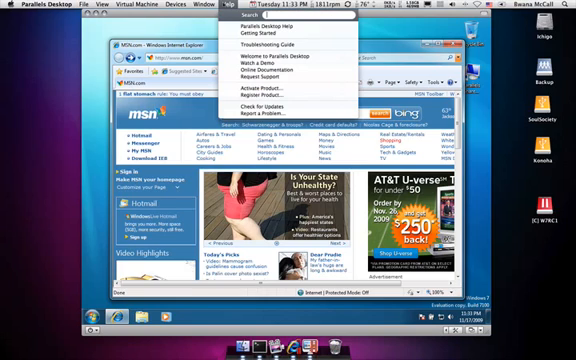